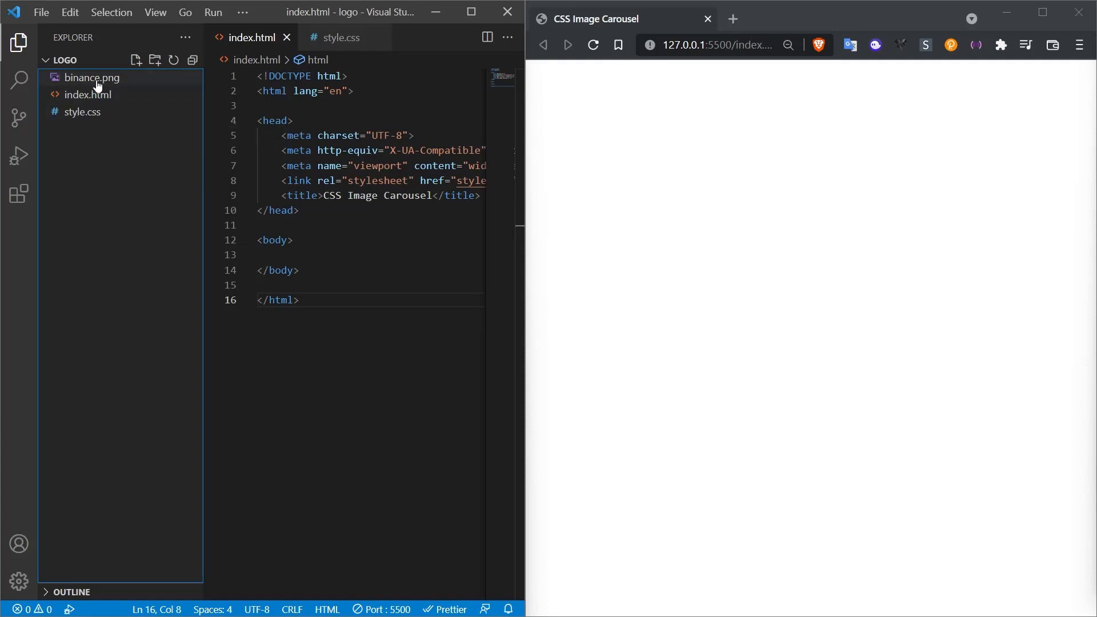
Step: Preview binance.png, then hide the Explorer sidebar to widen the editor
{"action": "left_click", "coordinate": [95, 77]}
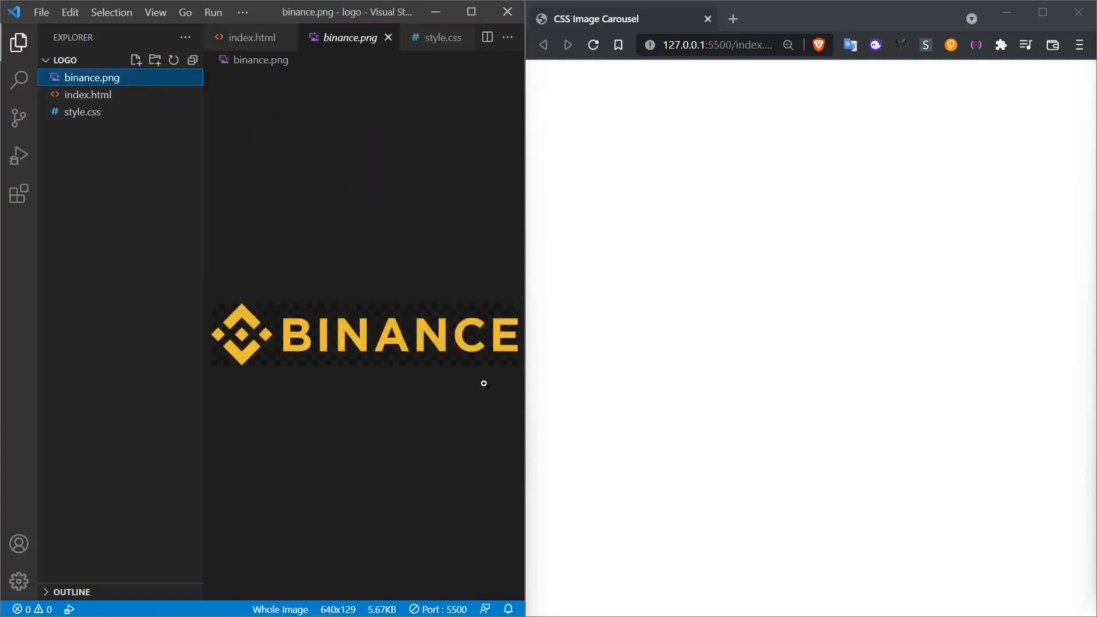
{"action": "mouse_move", "coordinate": [100, 214]}
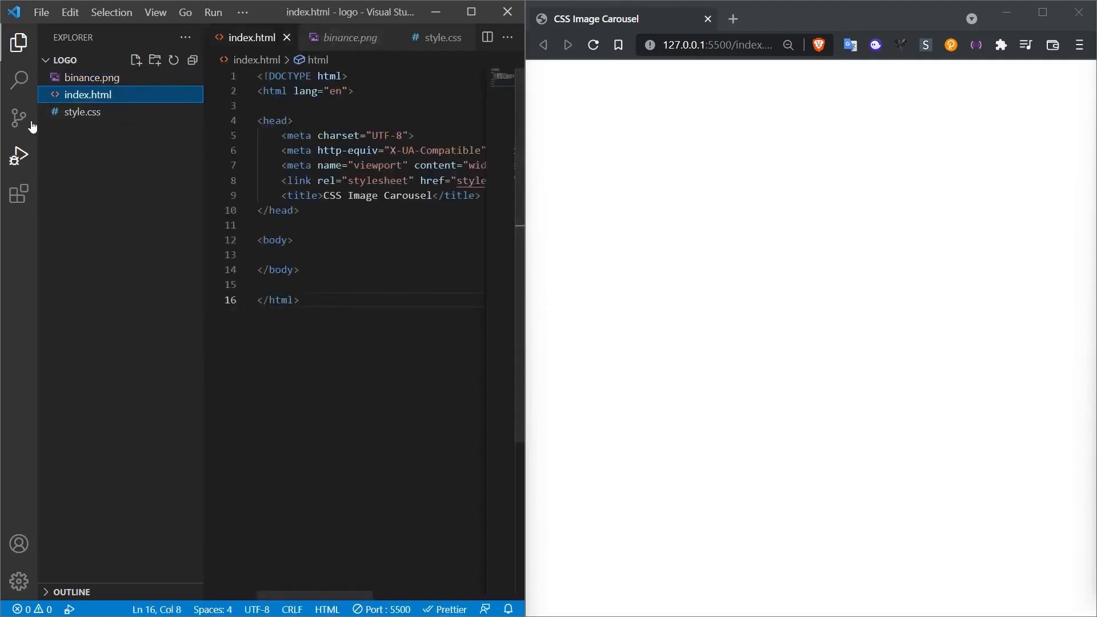
{"action": "left_click", "coordinate": [21, 40]}
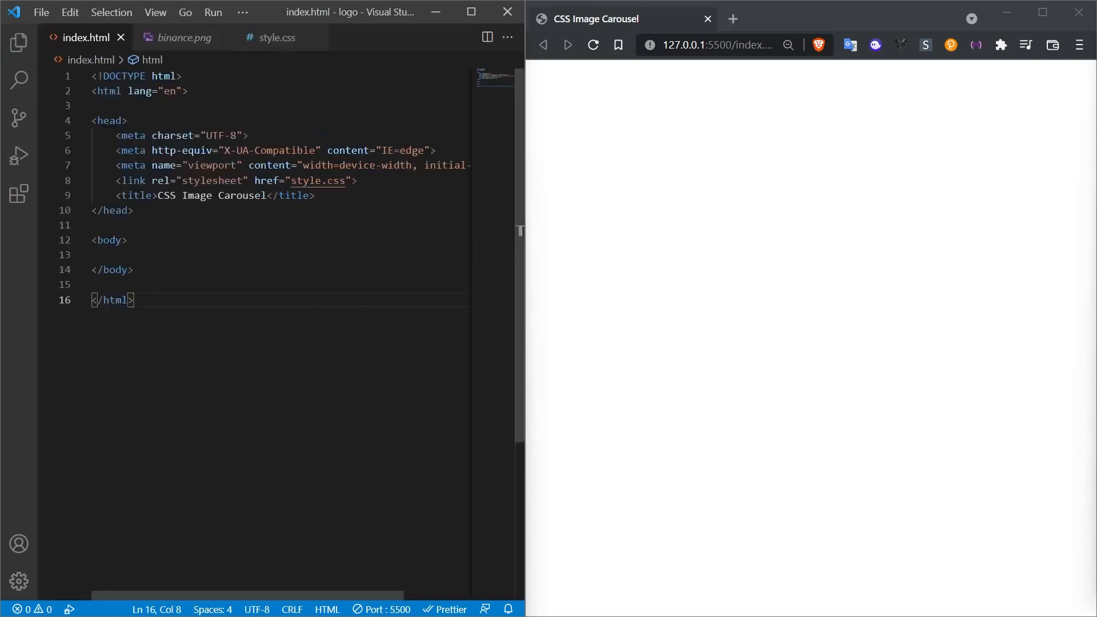
Step: Expand .wrapper and .slider Emmet abbreviations into nested divs and close the image preview
{"action": "type", "text": ".wrapper"}
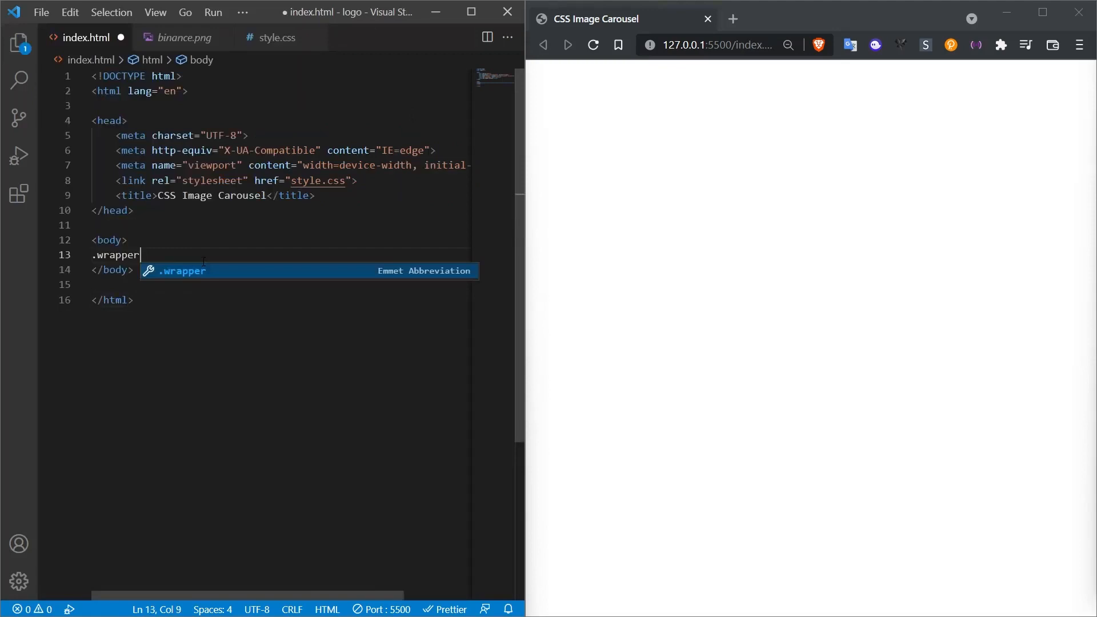
{"action": "type", "text": ".slider"}
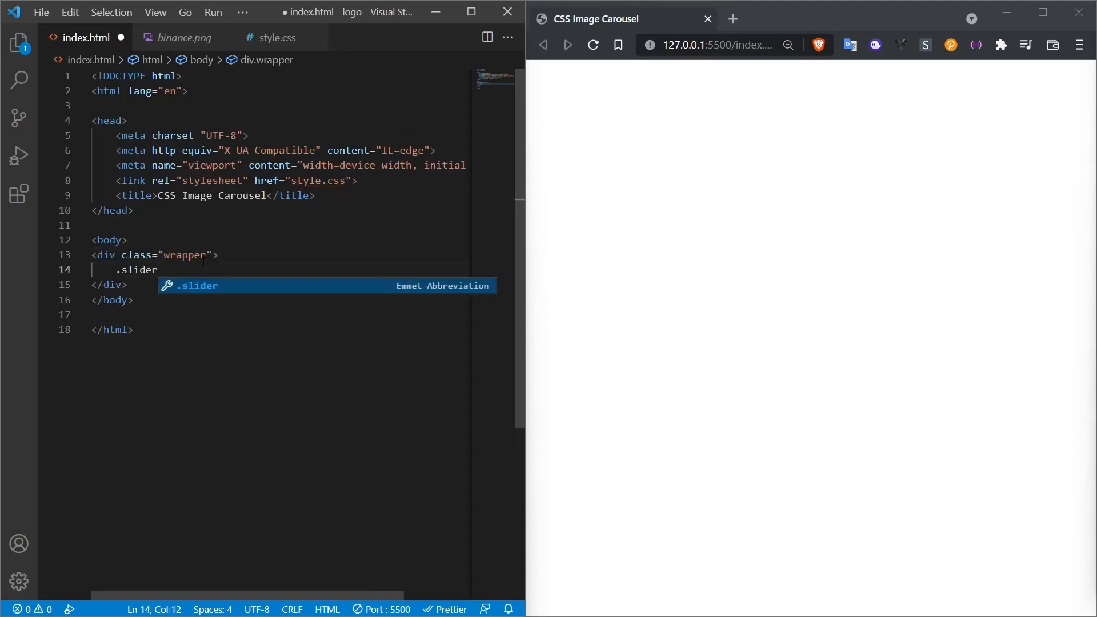
{"action": "key", "text": "Tab"}
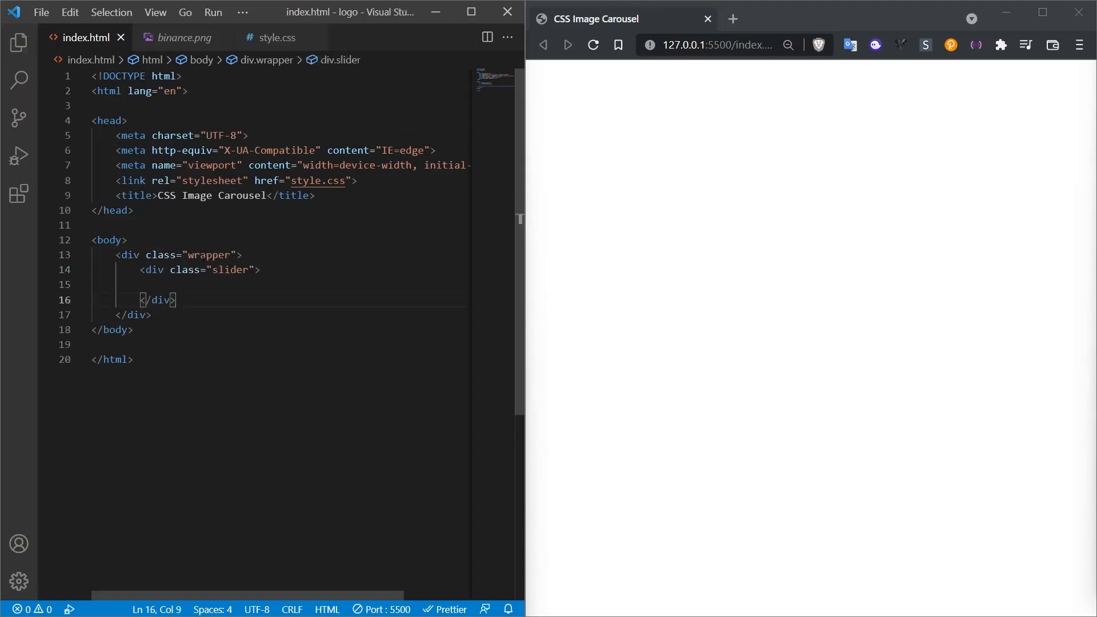
{"action": "left_click", "coordinate": [220, 37]}
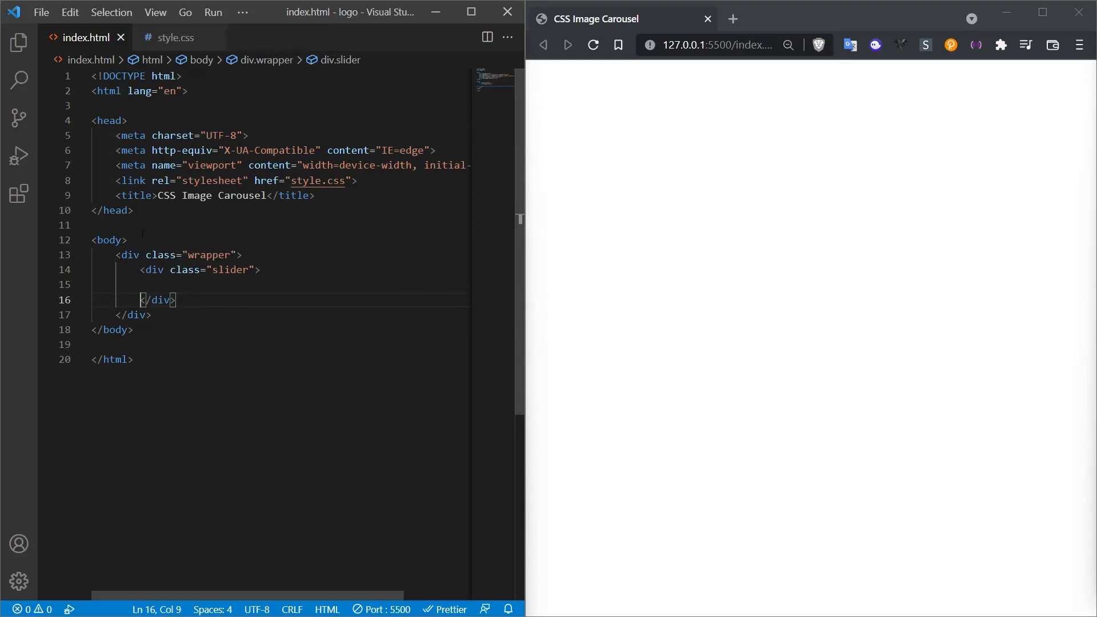
{"action": "left_click", "coordinate": [224, 270]}
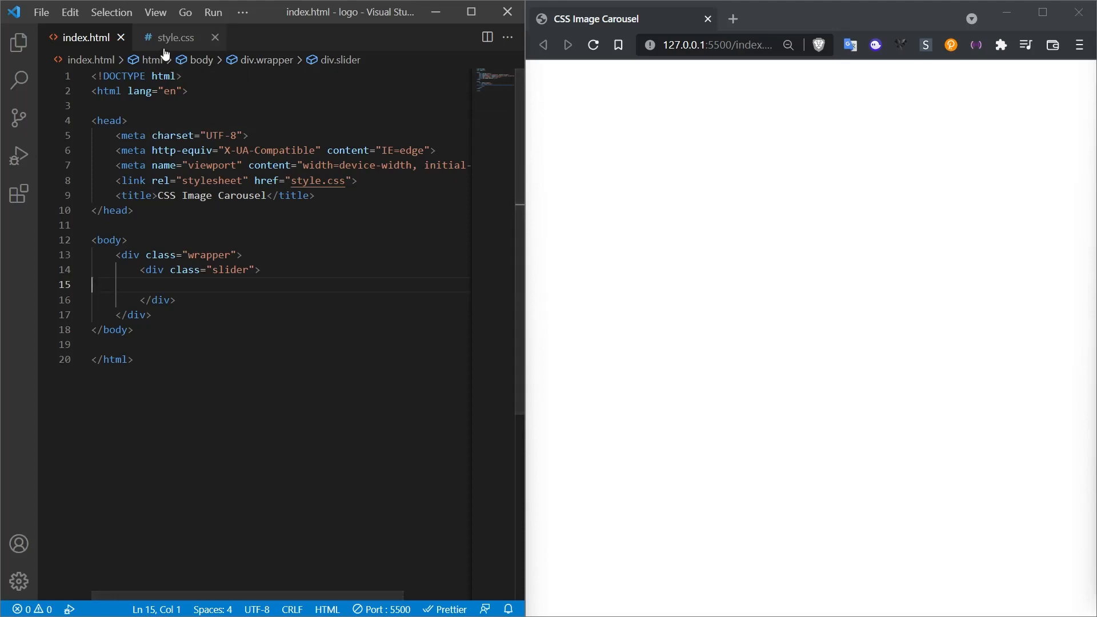
Step: Write style.css rules: grey body, flex-centered wrapper, white 1000×100px shadowed slider
{"action": "left_click", "coordinate": [176, 37]}
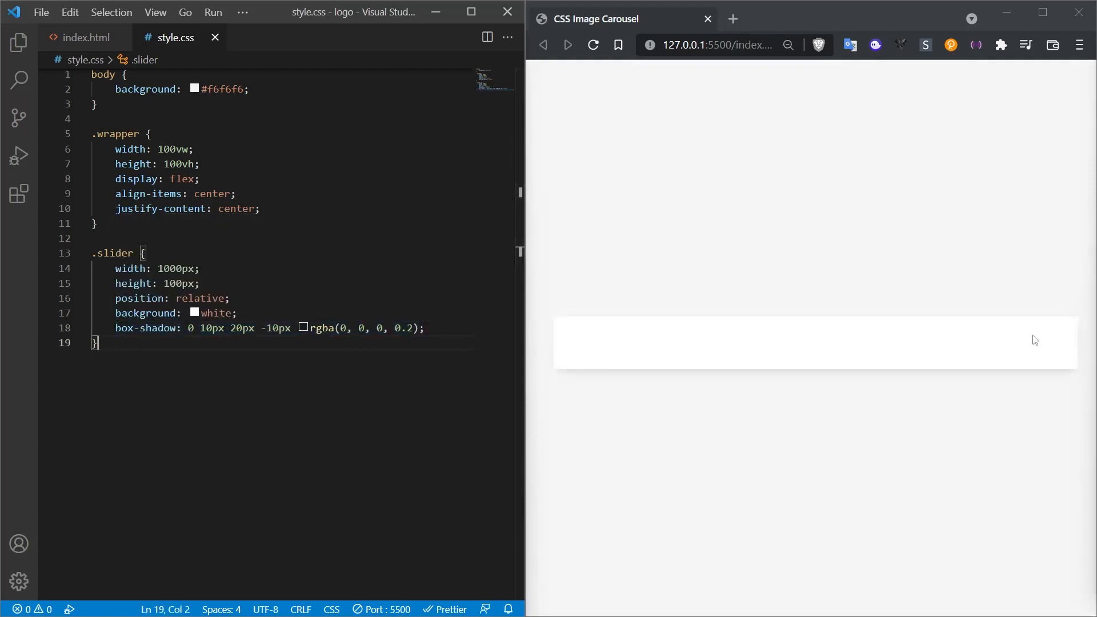
{"action": "mouse_move", "coordinate": [581, 350]}
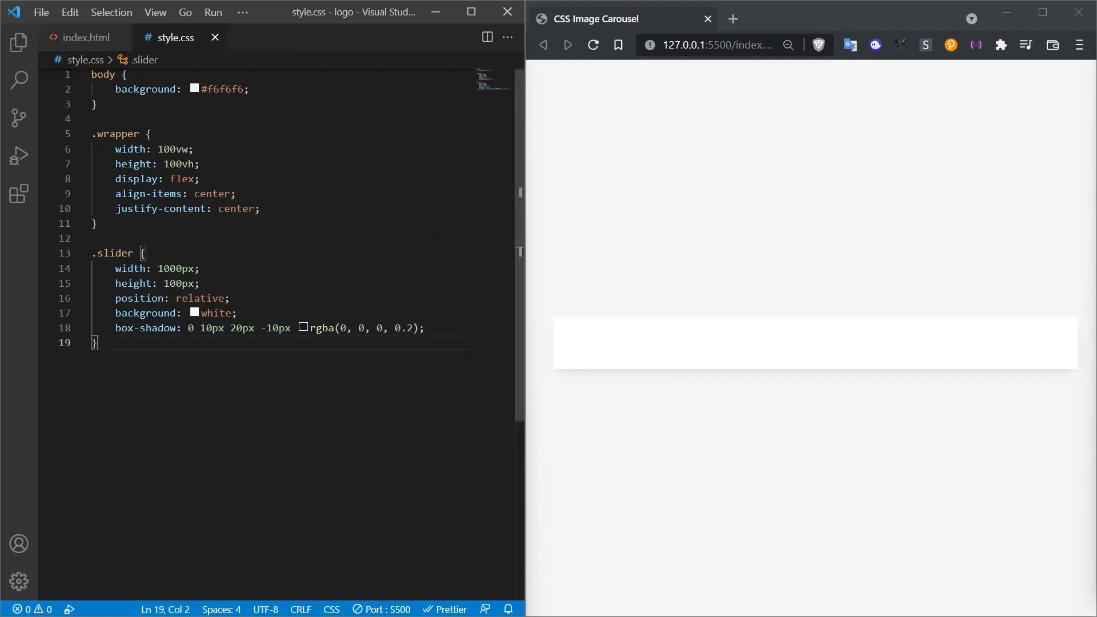
Step: Add a slide div with img tags sourcing binance.png, eight copies in total
{"action": "left_click", "coordinate": [82, 37]}
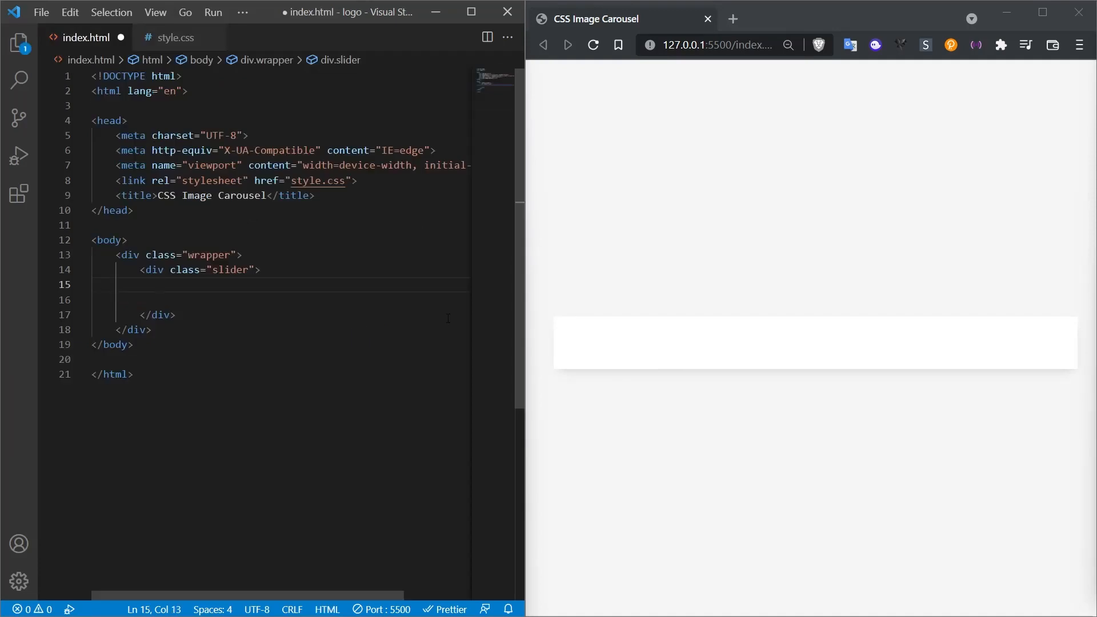
{"action": "type", "text": "<div class=\"slide\"></div>"}
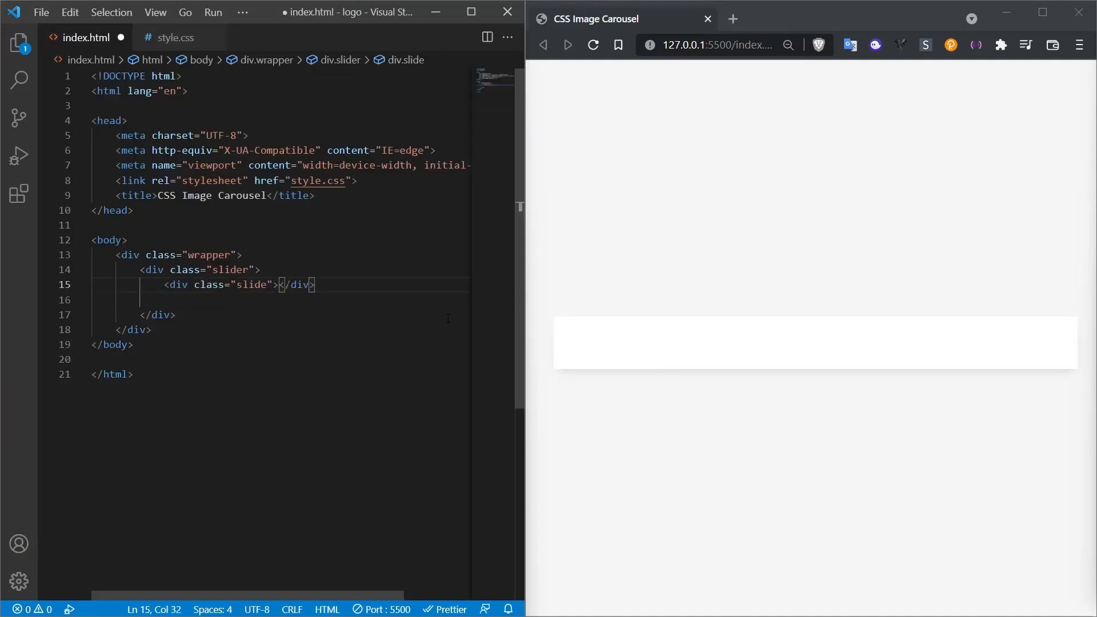
{"action": "type", "text": "img"}
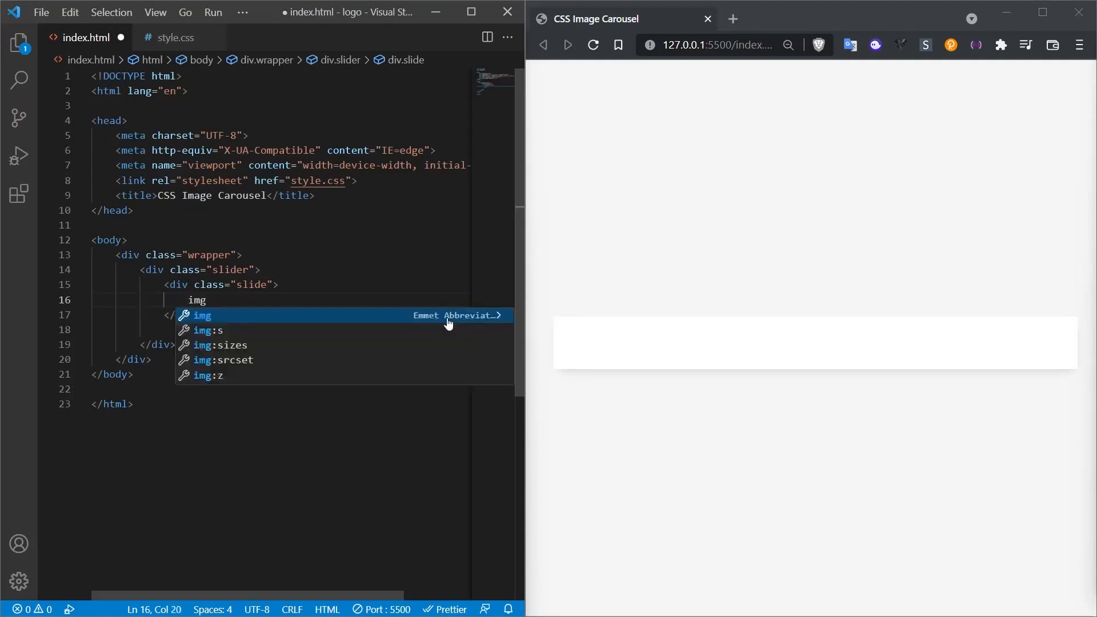
{"action": "key", "text": "Tab"}
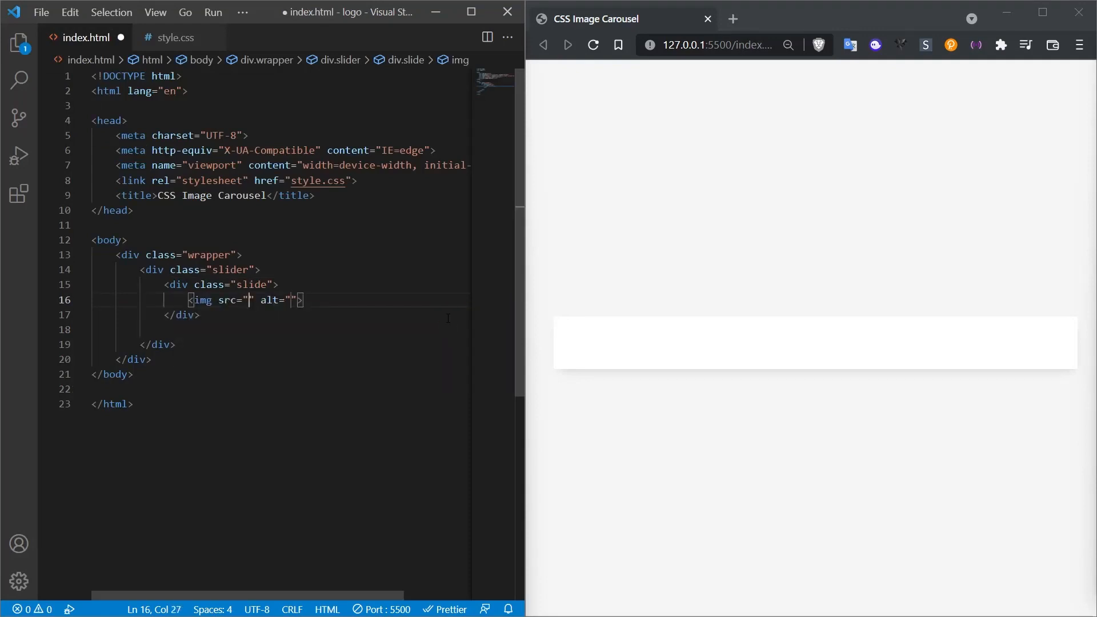
{"action": "left_click", "coordinate": [19, 40]}
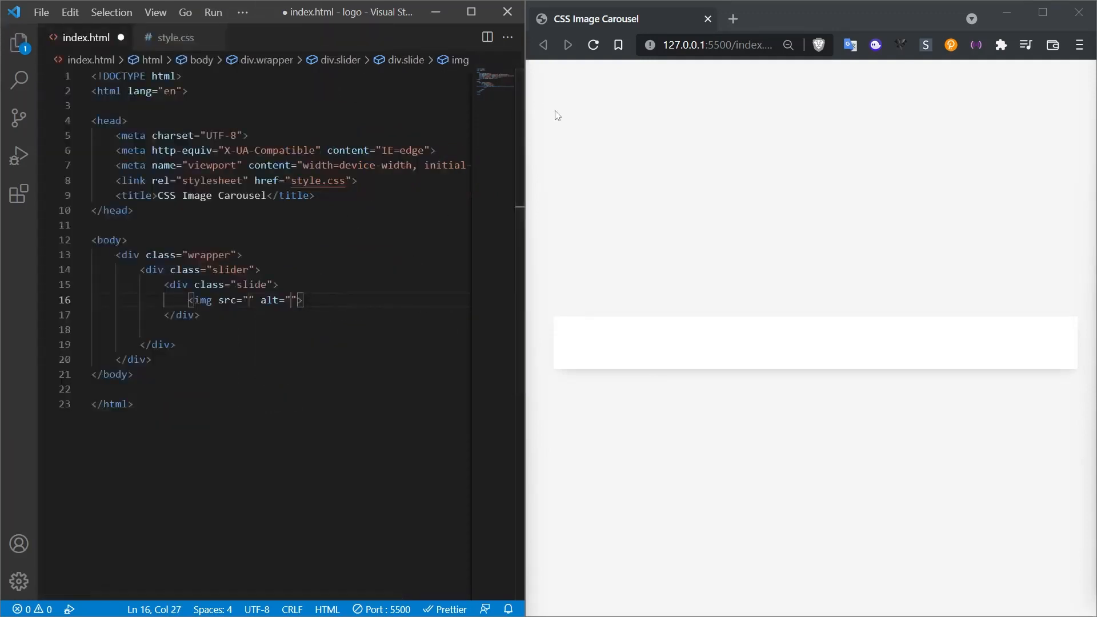
{"action": "type", "text": "binance.png"}
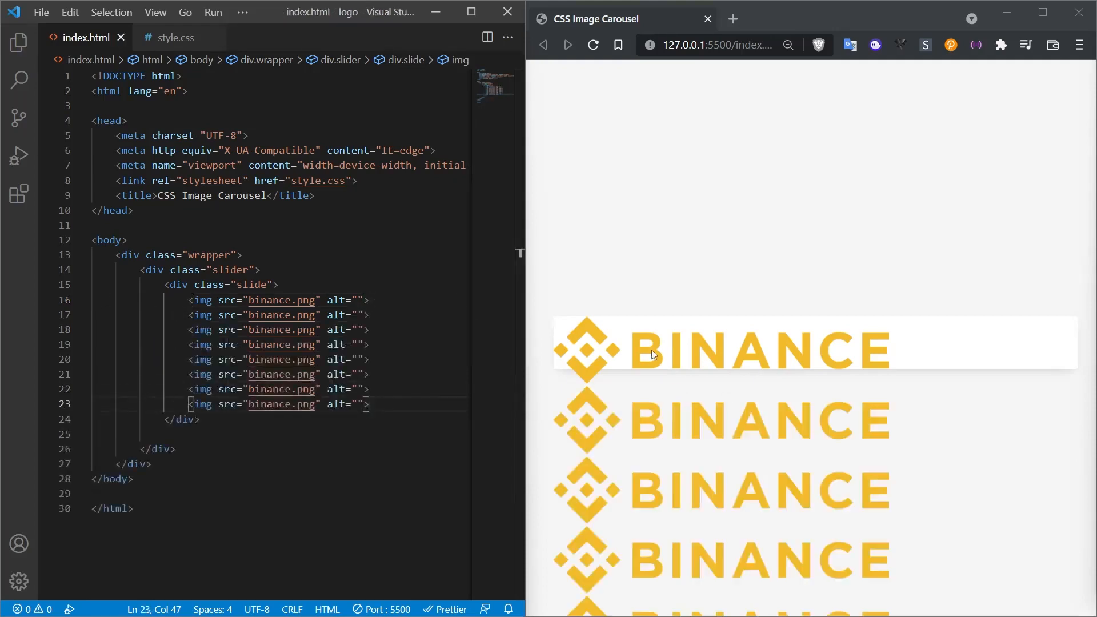
{"action": "mouse_move", "coordinate": [634, 575]}
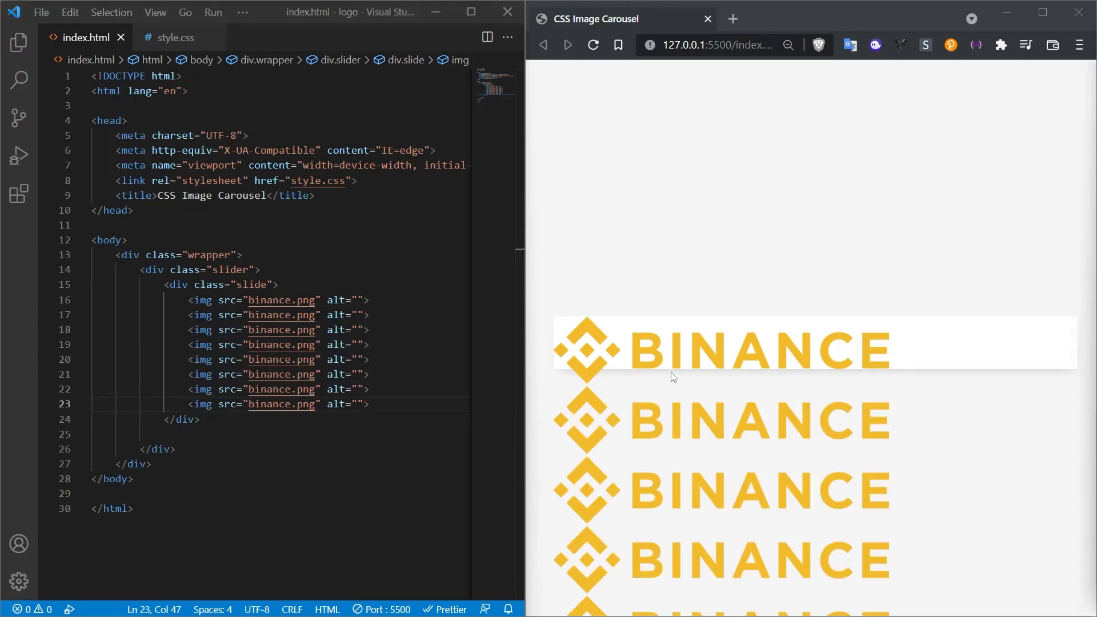
{"action": "mouse_move", "coordinate": [651, 382]}
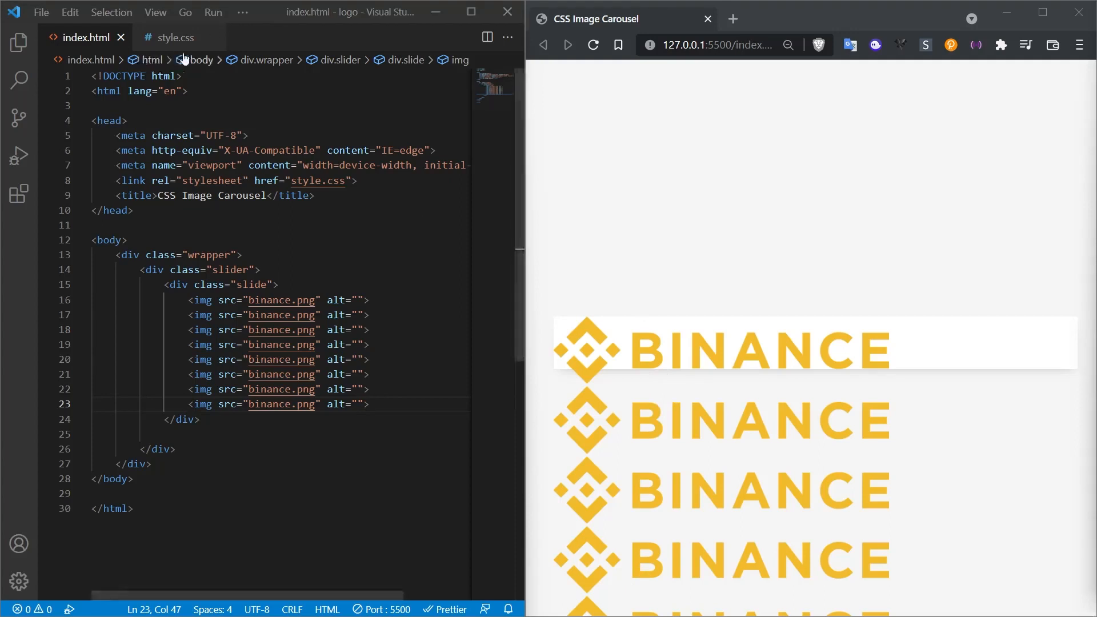
Step: Give the .slide rule display: flex and align-items: center, and save
{"action": "left_click", "coordinate": [175, 38]}
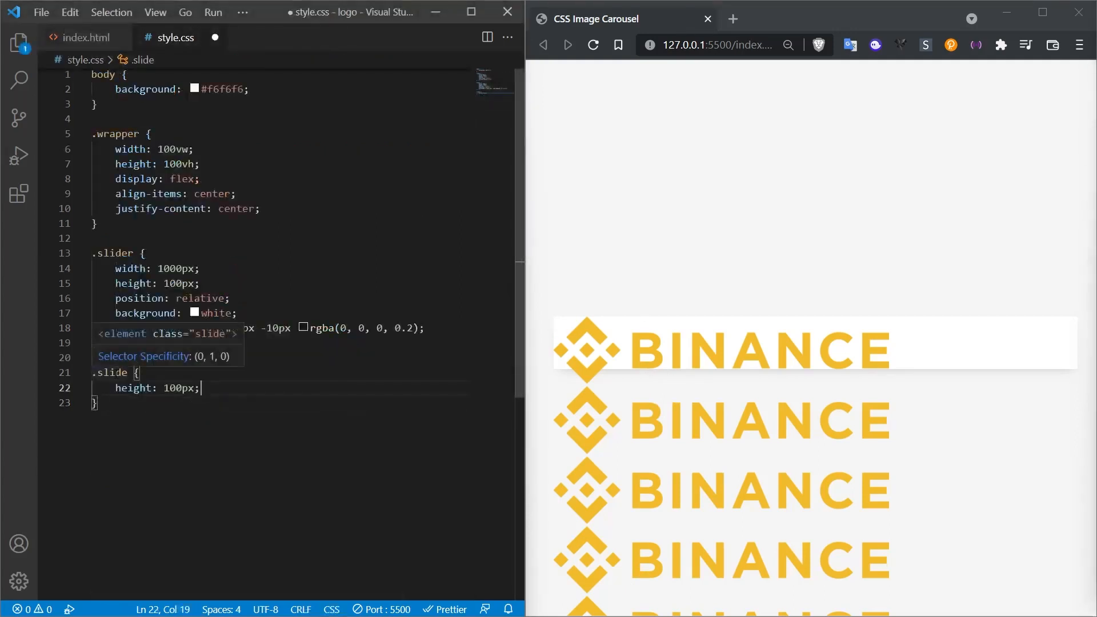
{"action": "key", "text": "Ctrl+s"}
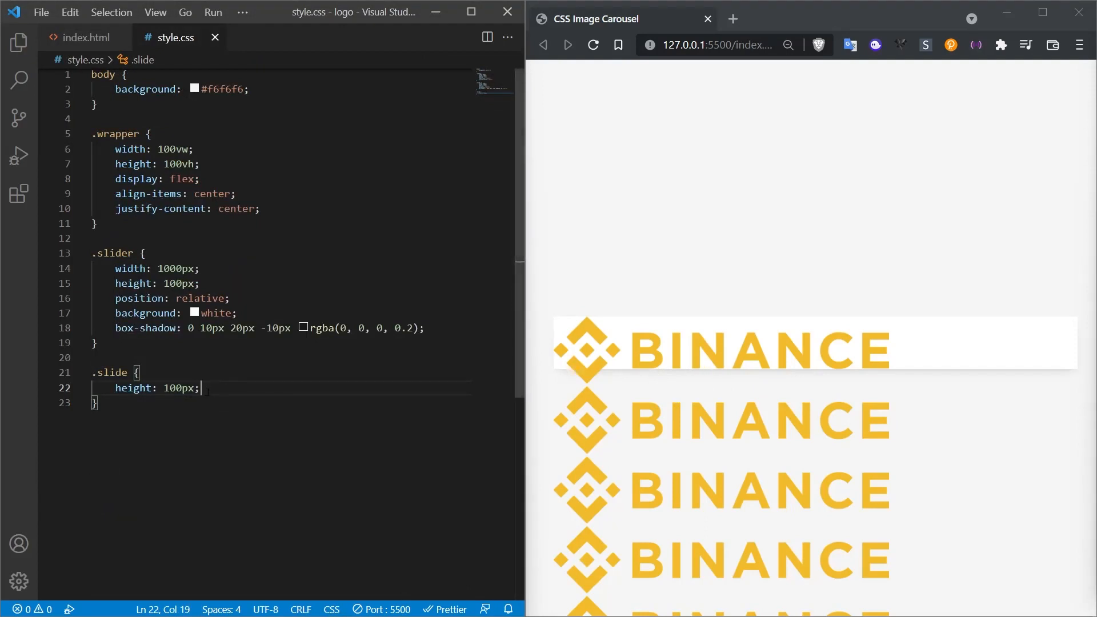
{"action": "type", "text": "display: flex;"}
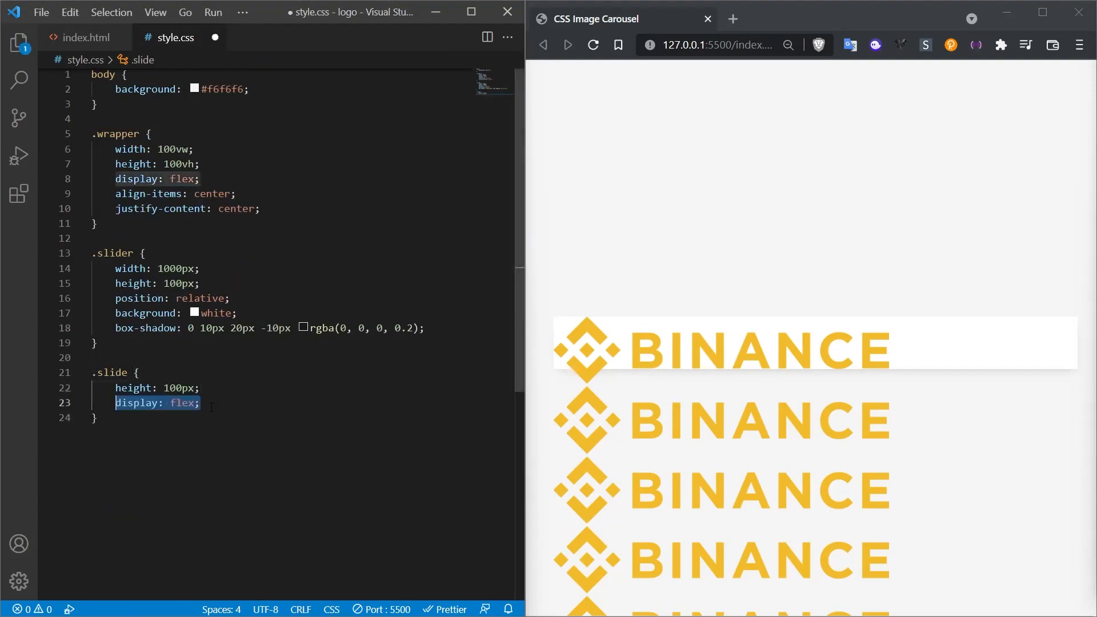
{"action": "key", "text": "Enter"}
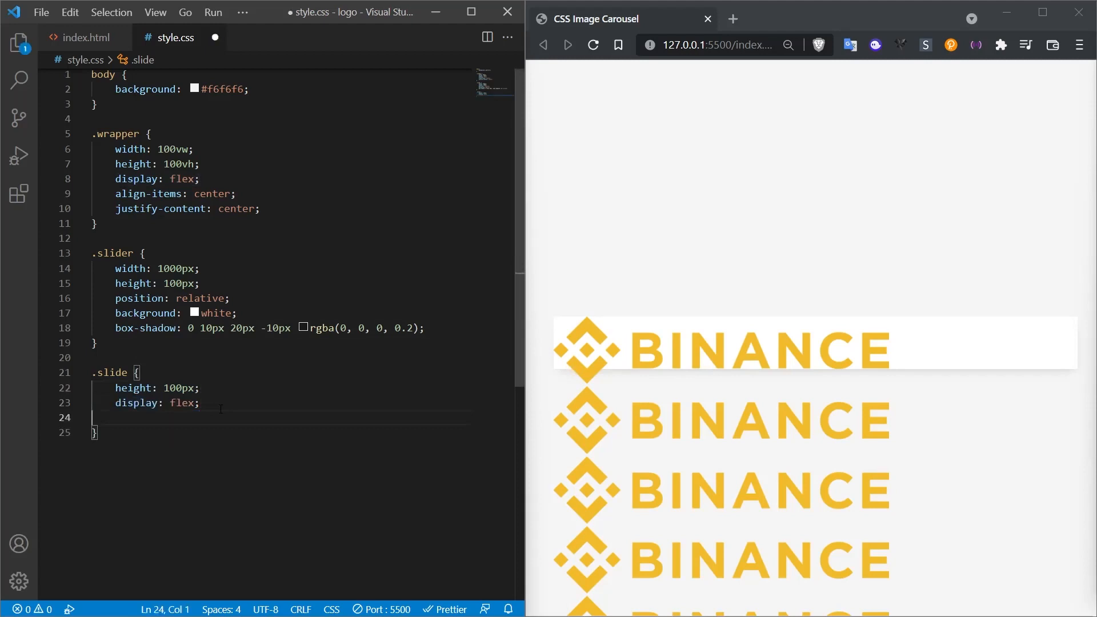
{"action": "type", "text": "align-items: center;"}
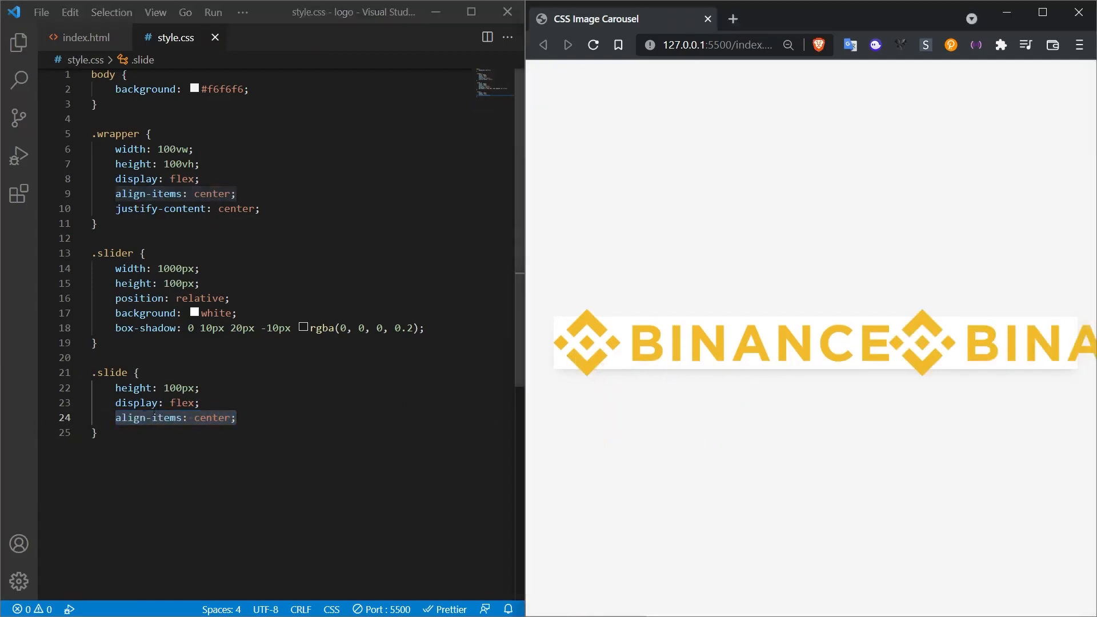
{"action": "mouse_move", "coordinate": [625, 410]}
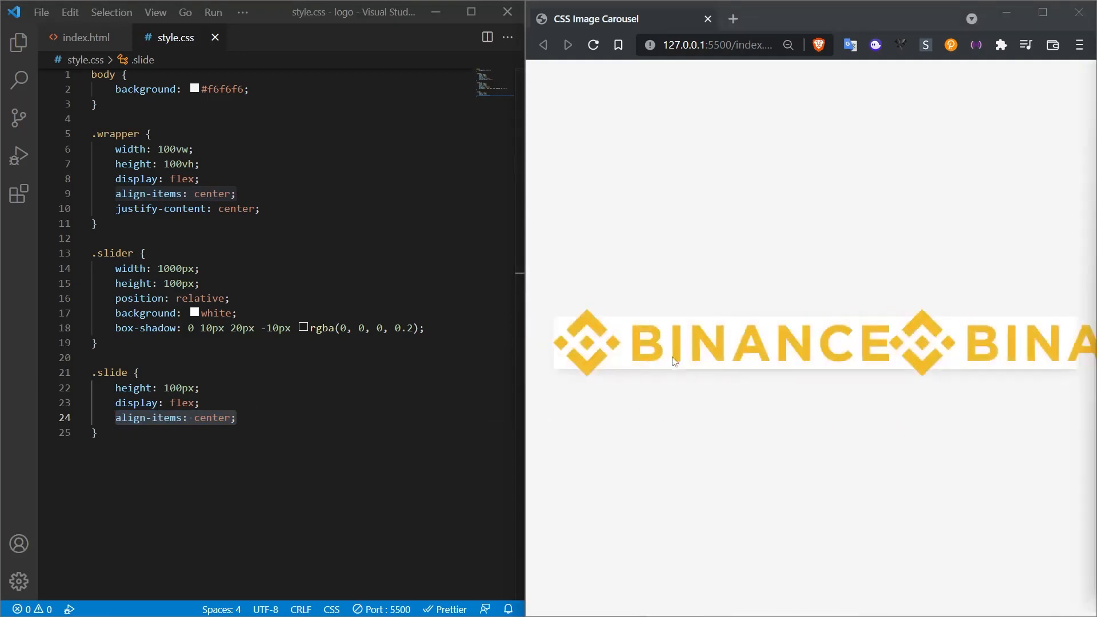
{"action": "mouse_move", "coordinate": [594, 360]}
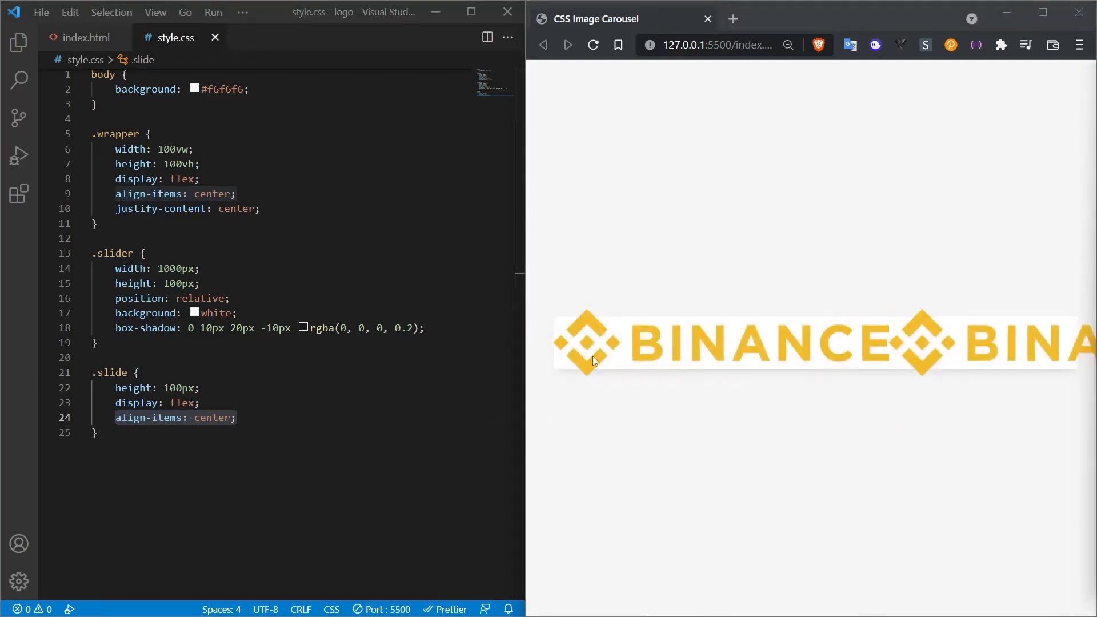
{"action": "mouse_move", "coordinate": [673, 357]}
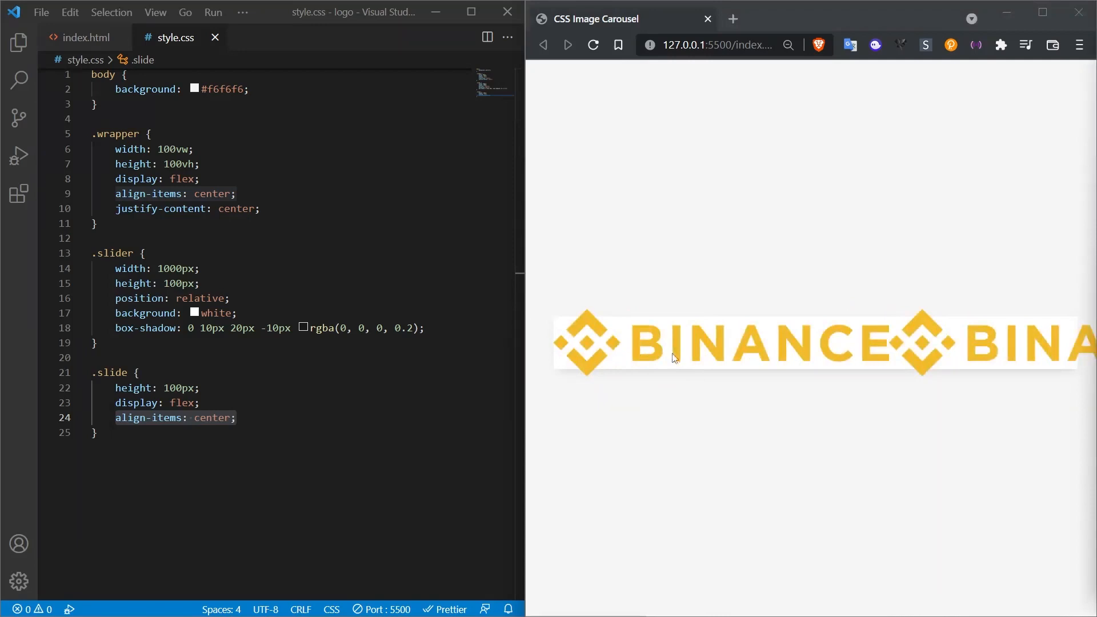
{"action": "mouse_move", "coordinate": [551, 333]}
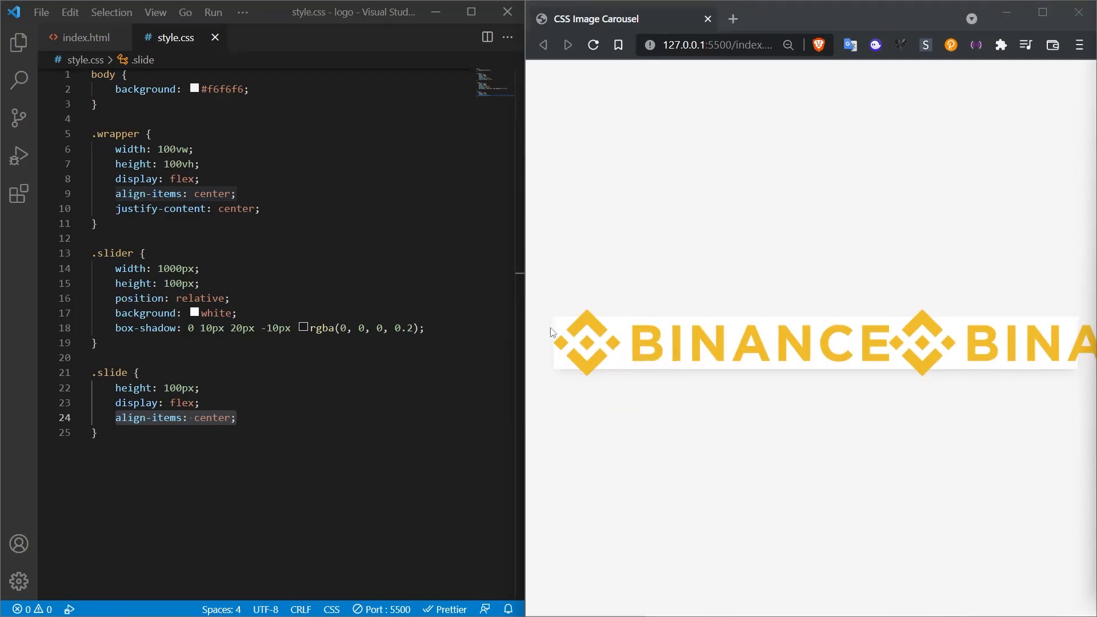
{"action": "mouse_move", "coordinate": [921, 346]}
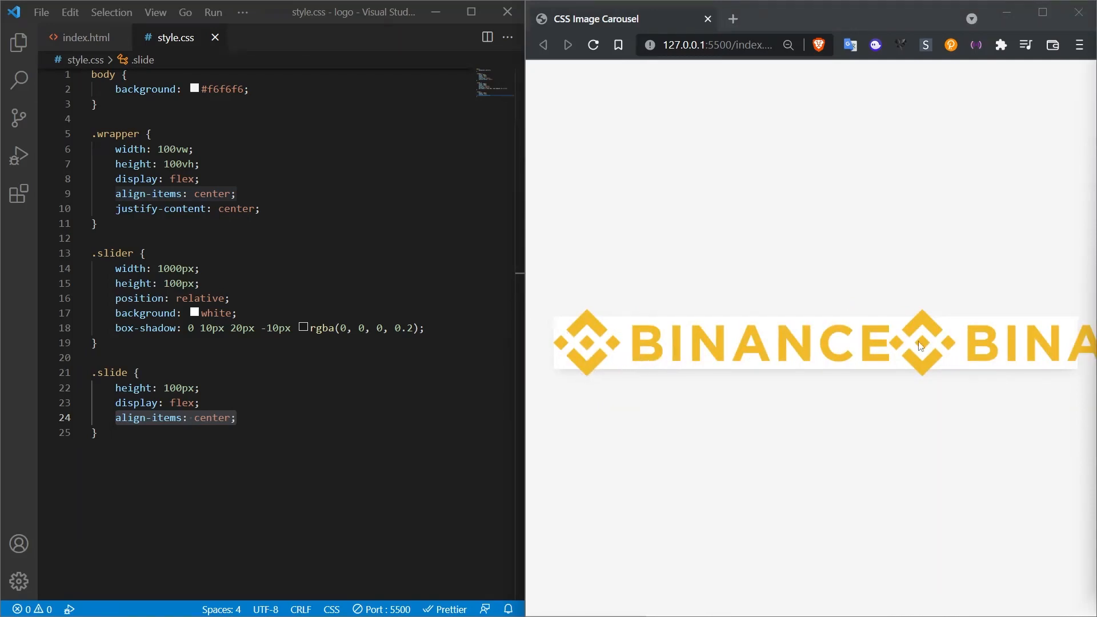
{"action": "mouse_move", "coordinate": [890, 346]}
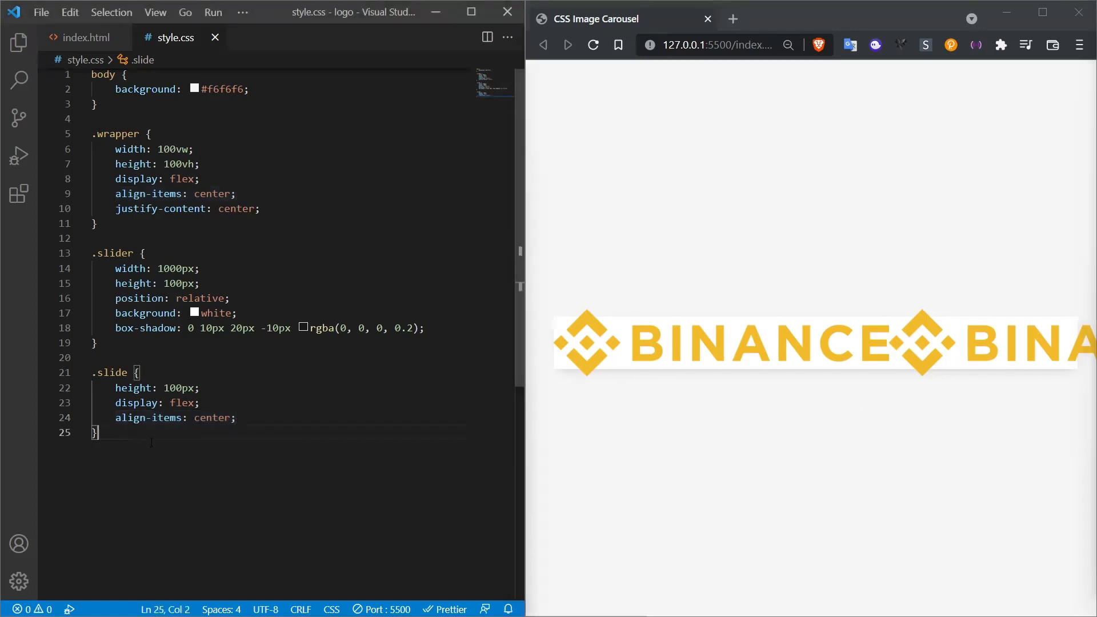
Step: Add a .slide img rule with height 70px and padding 0 30px
{"action": "type", "text": ".slide img {"}
{"action": "type", "text": "padding: 0 30px 0 30px;"}
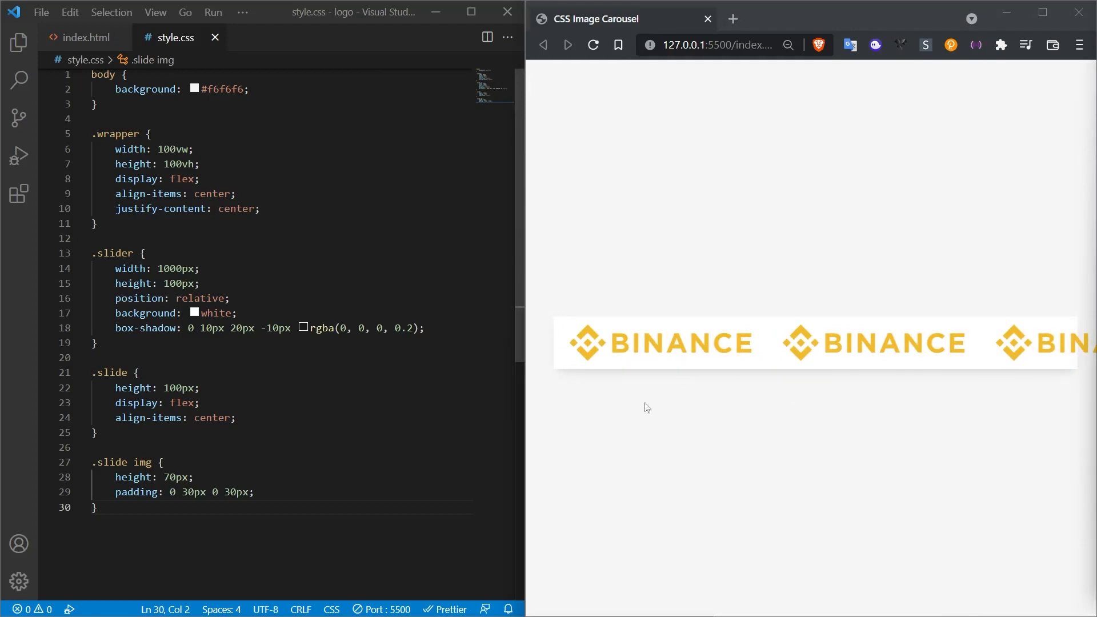
{"action": "mouse_move", "coordinate": [642, 407]}
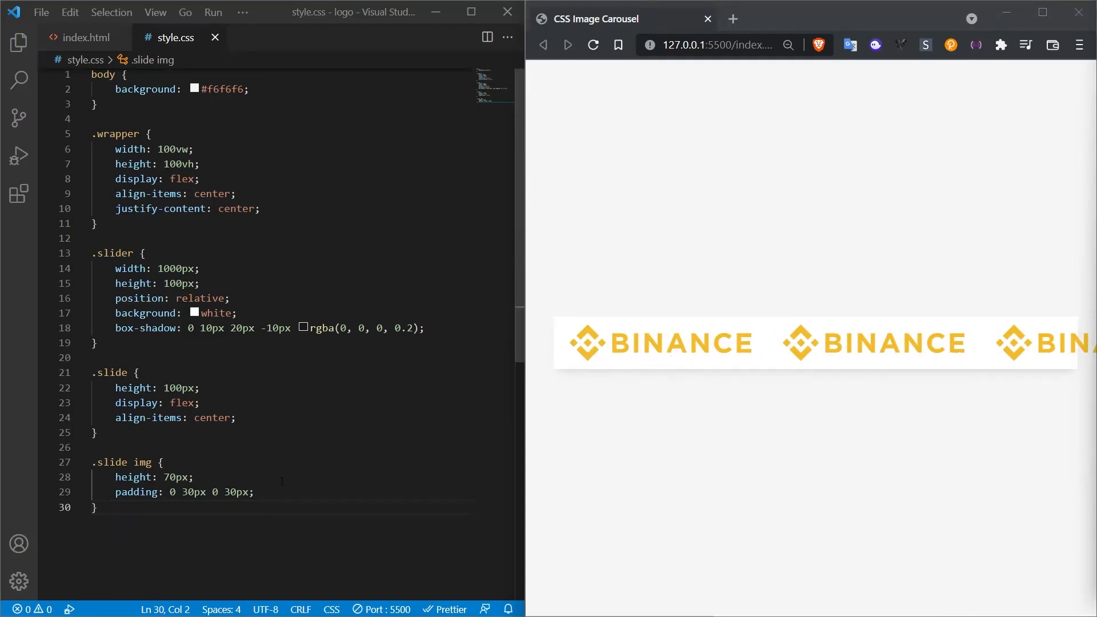
{"action": "key", "text": "Enter"}
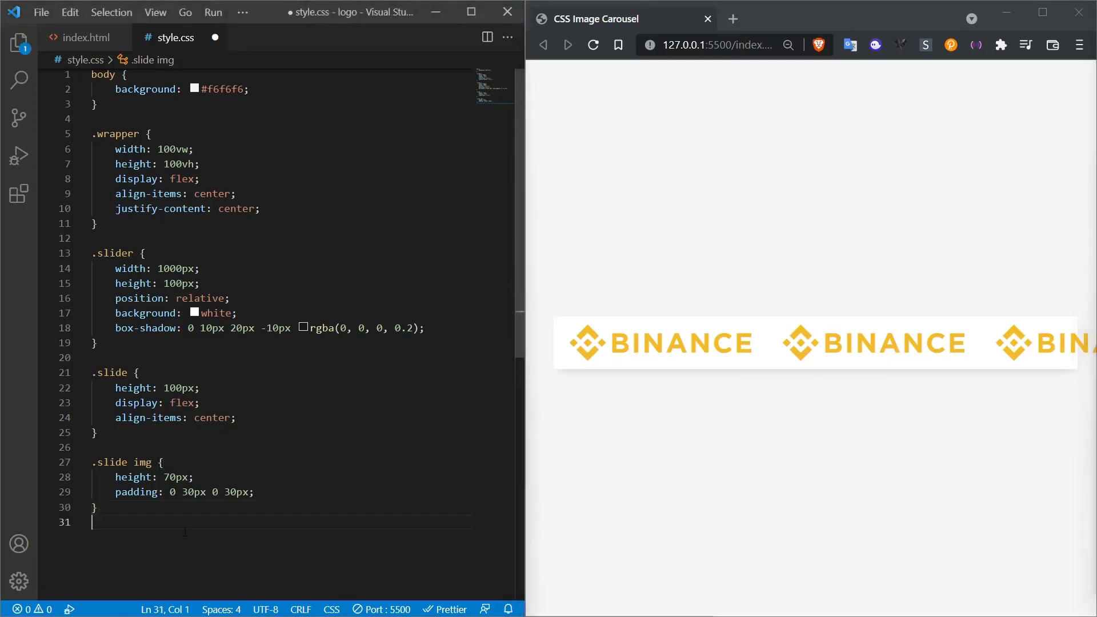
{"action": "key", "text": "Enter"}
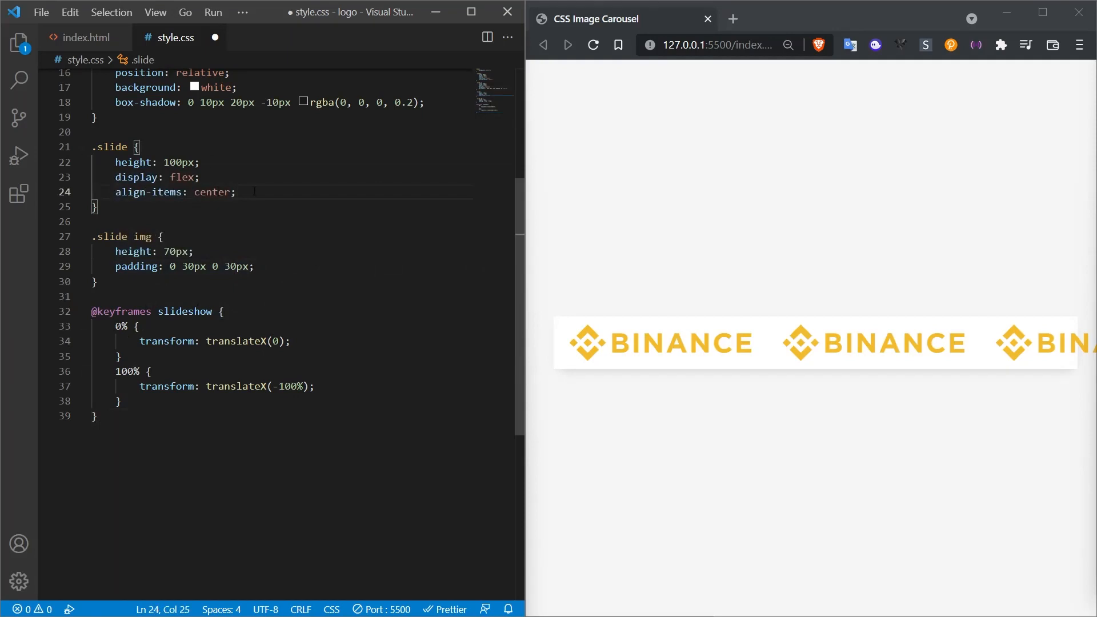
{"action": "type", "text": "animation: slideshow 10s linear infinite;"}
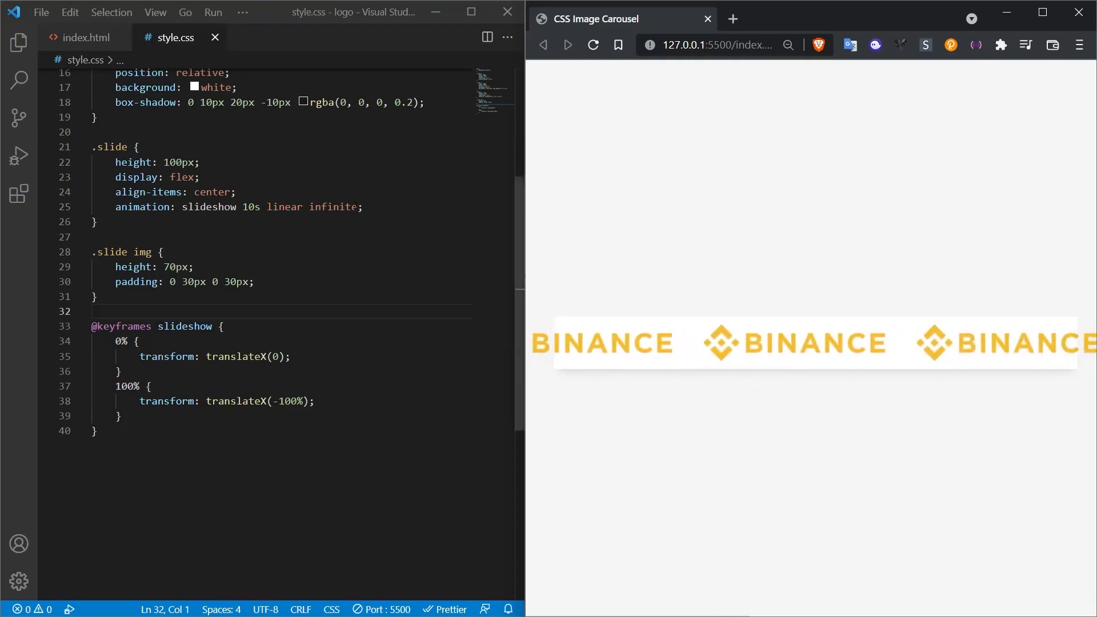
{"action": "left_click", "coordinate": [83, 37]}
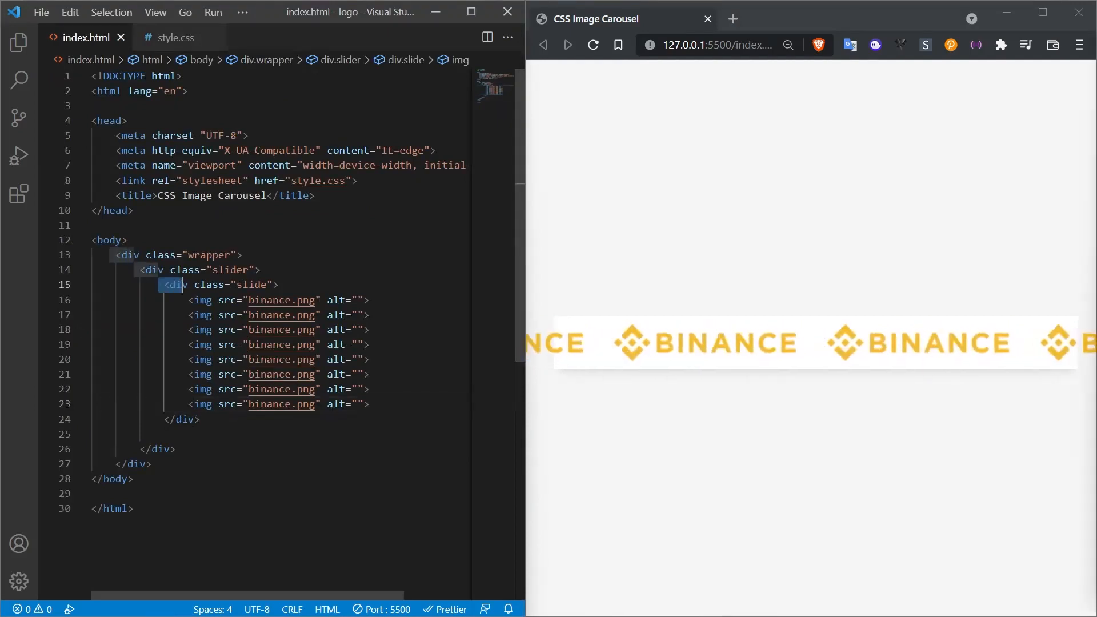
Step: Copy the div.slide block of eight images and paste a second copy below
{"action": "left_click_drag", "start_coordinate": [198, 300], "coordinate": [198, 419]}
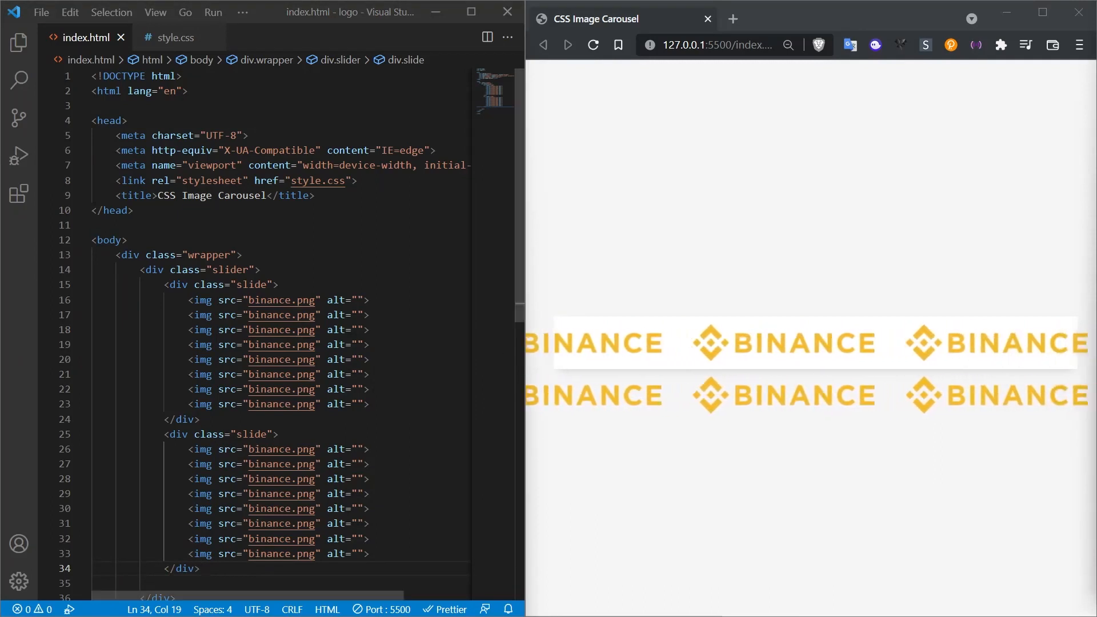
{"action": "left_click", "coordinate": [175, 38]}
{"action": "type", "text": "display: flex;"}
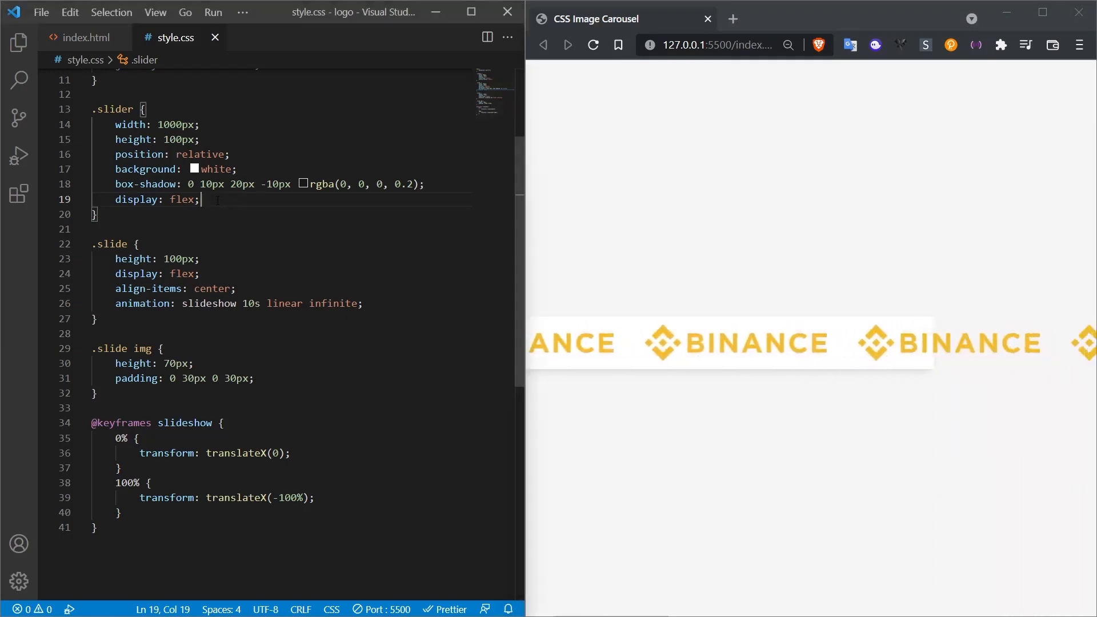
Step: Add overflow: hidden to the .slider rule and save
{"action": "type", "text": "overflow: hidden;"}
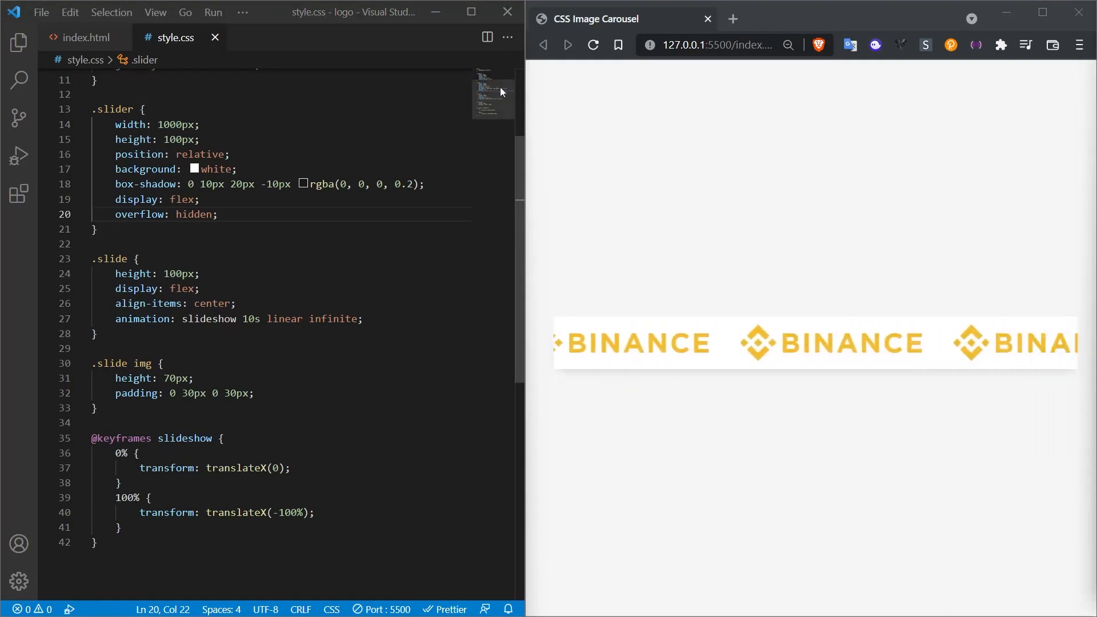
{"action": "scroll", "scroll_direction": "down", "scroll_amount": 3}
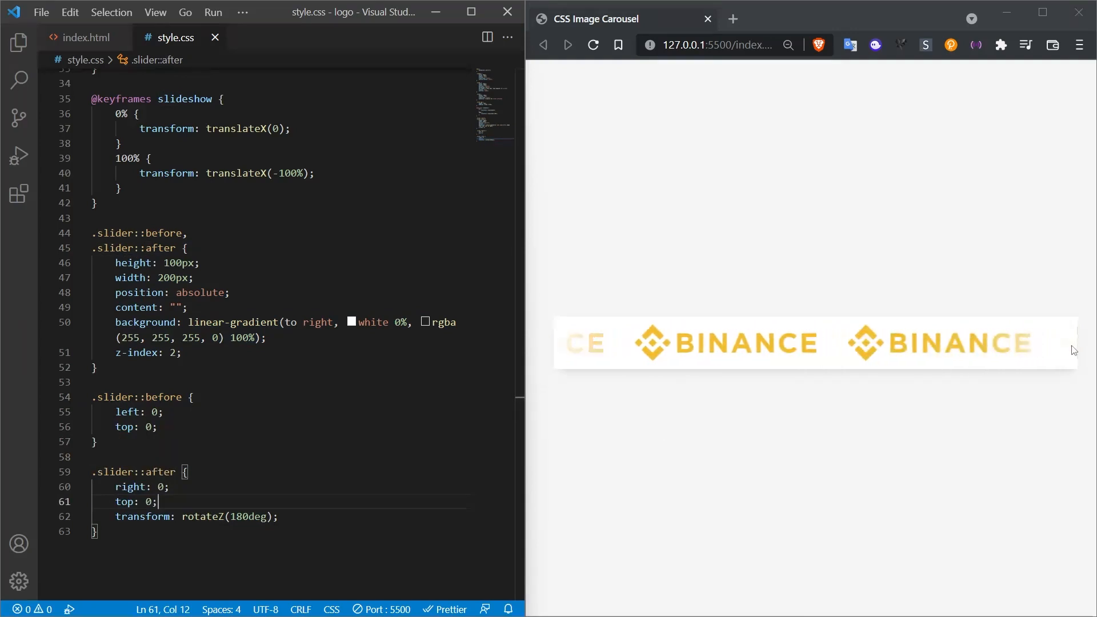
{"action": "mouse_move", "coordinate": [1022, 368]}
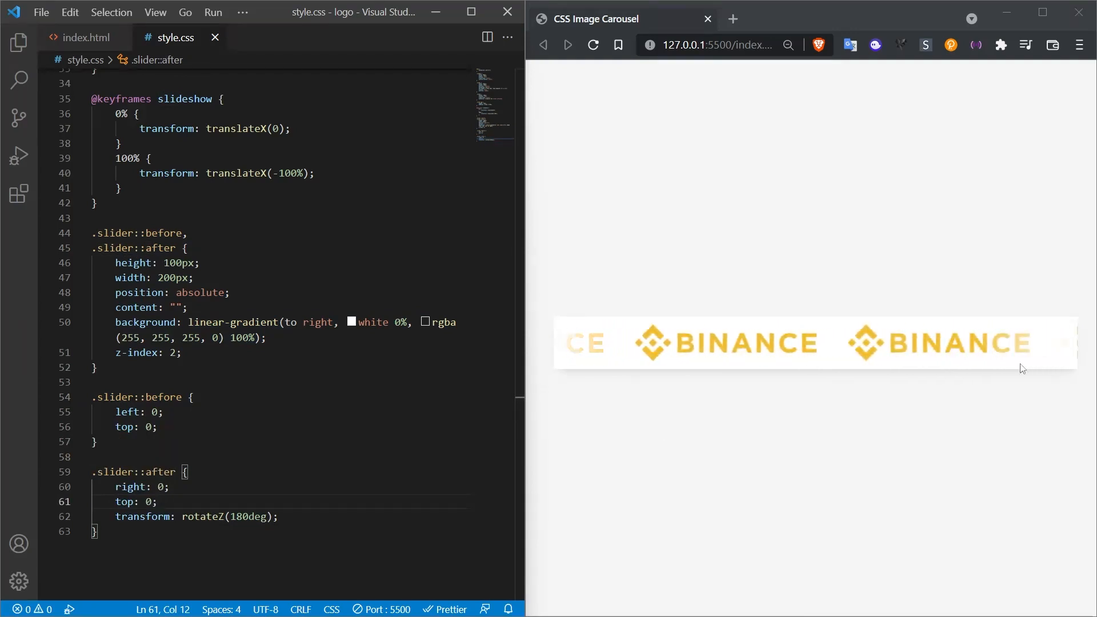